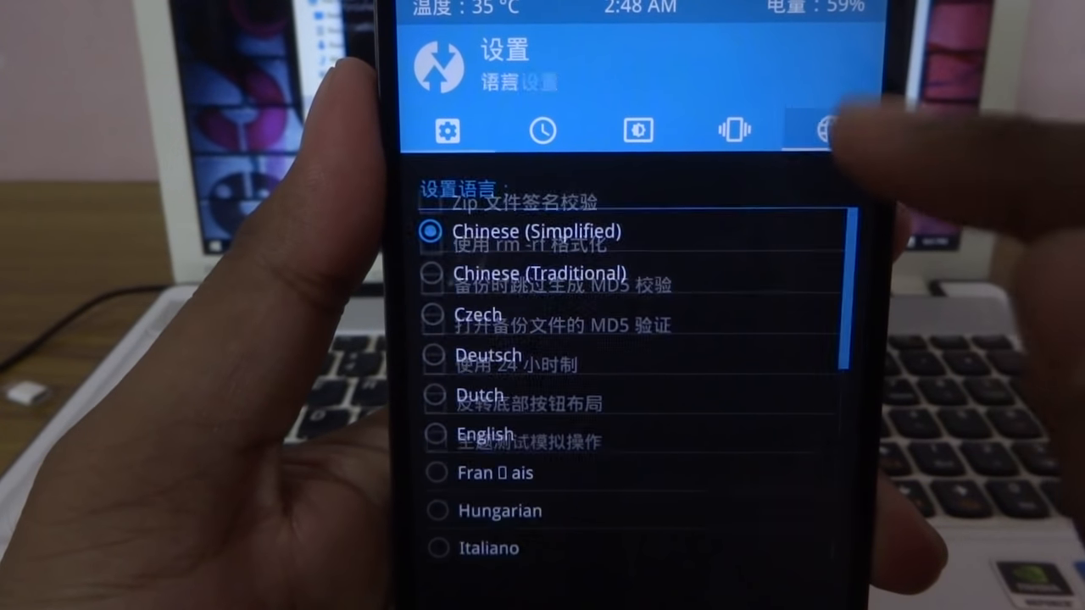
scroll(down, 3)
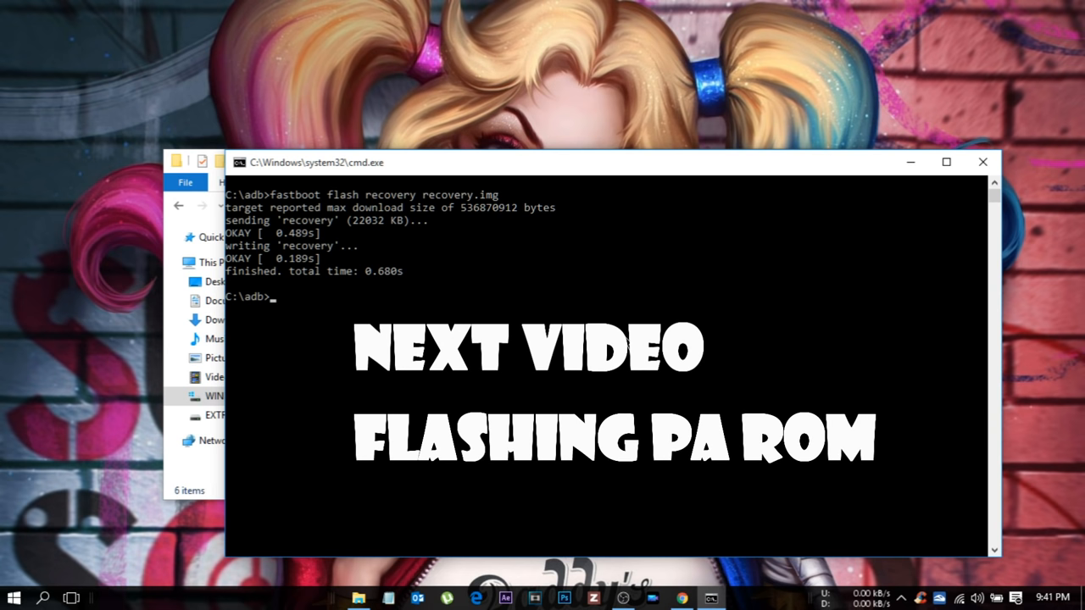
mouse_move(956, 7)
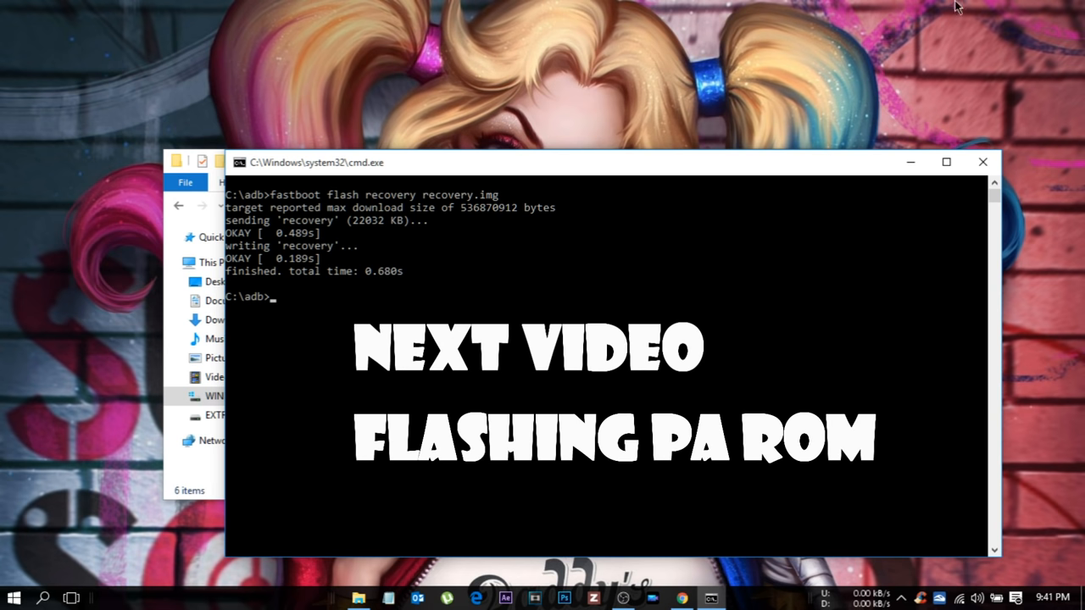